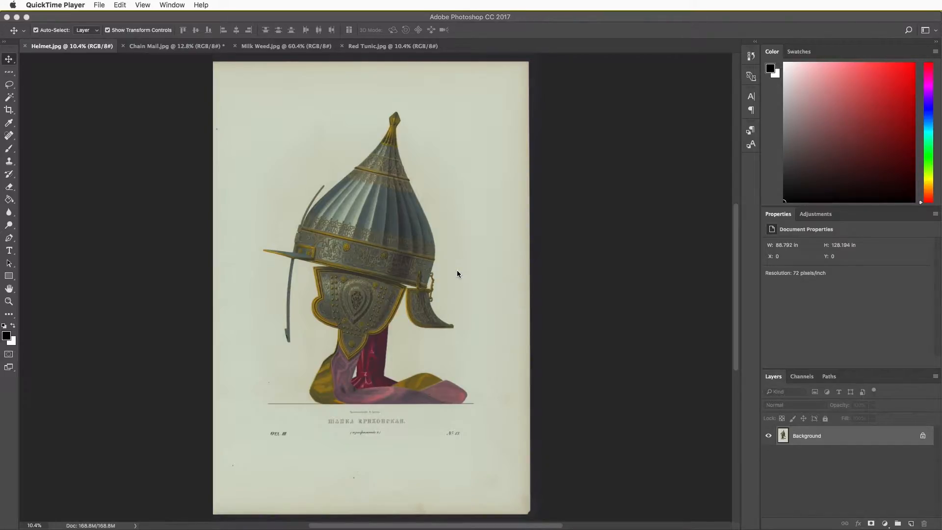
pyautogui.moveTo(286, 94)
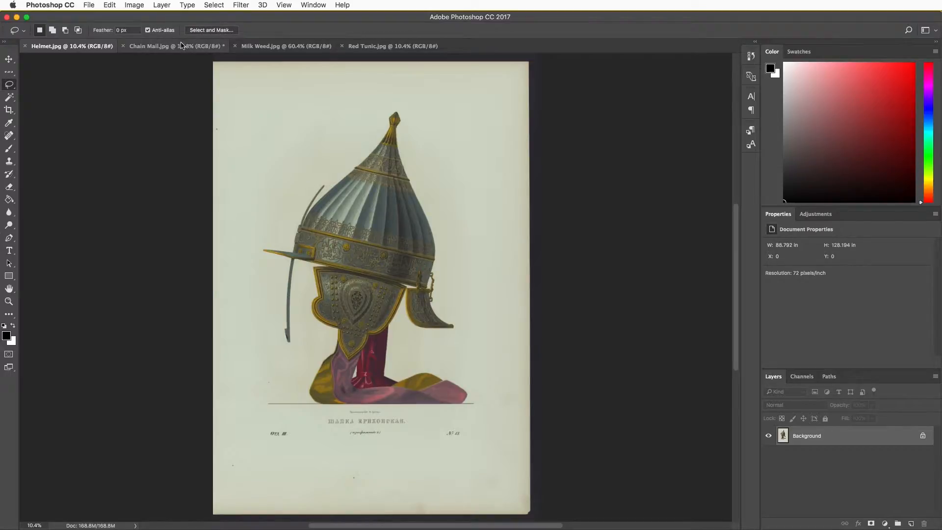
# - Switch from the helmet print to the Chain Mail.jpg document with the tunics and mail shirt
pyautogui.click(214, 5)
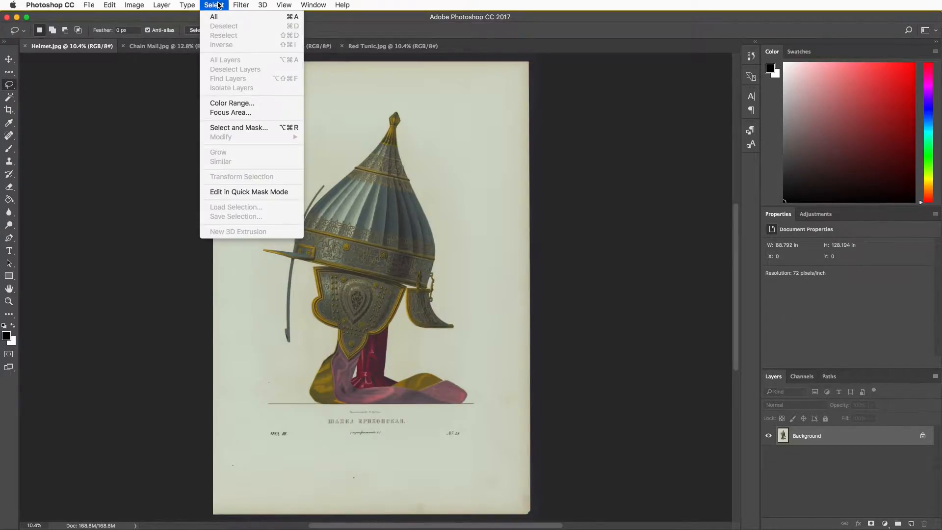
pyautogui.click(175, 46)
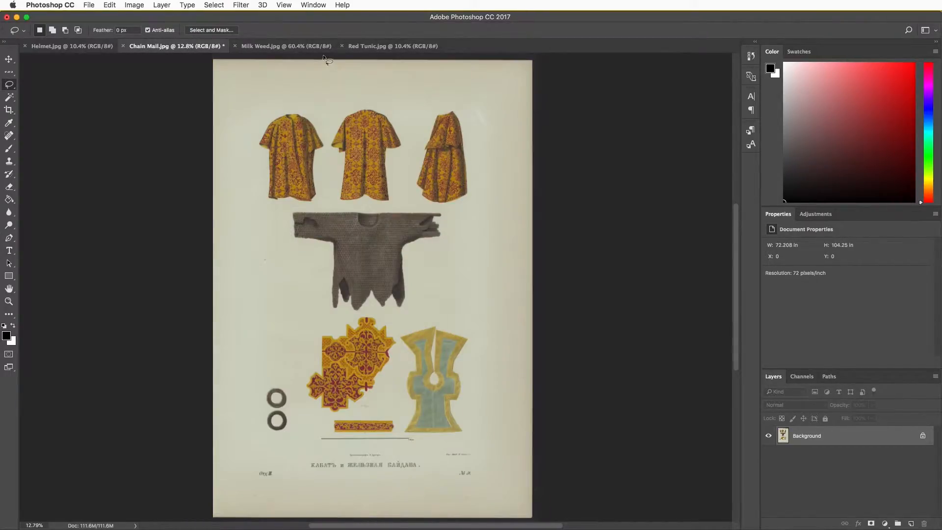
pyautogui.click(393, 47)
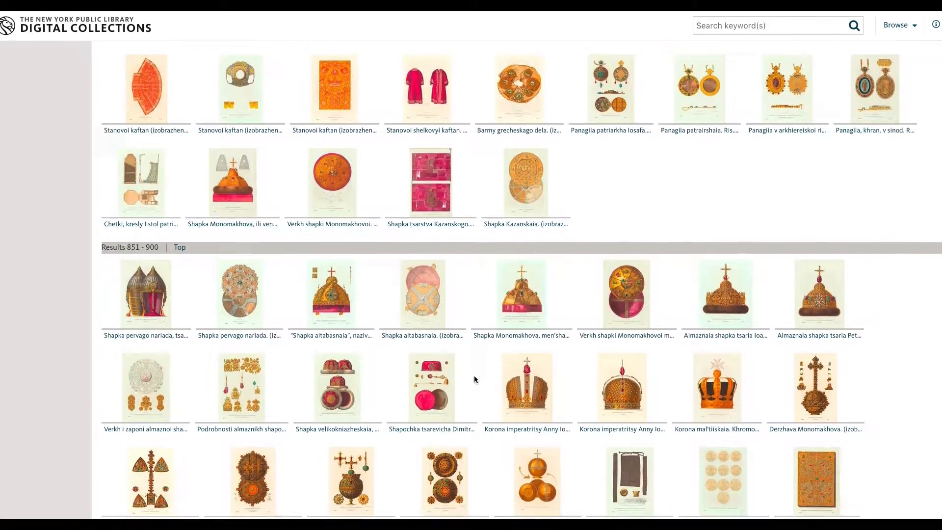
pyautogui.scroll(-3)
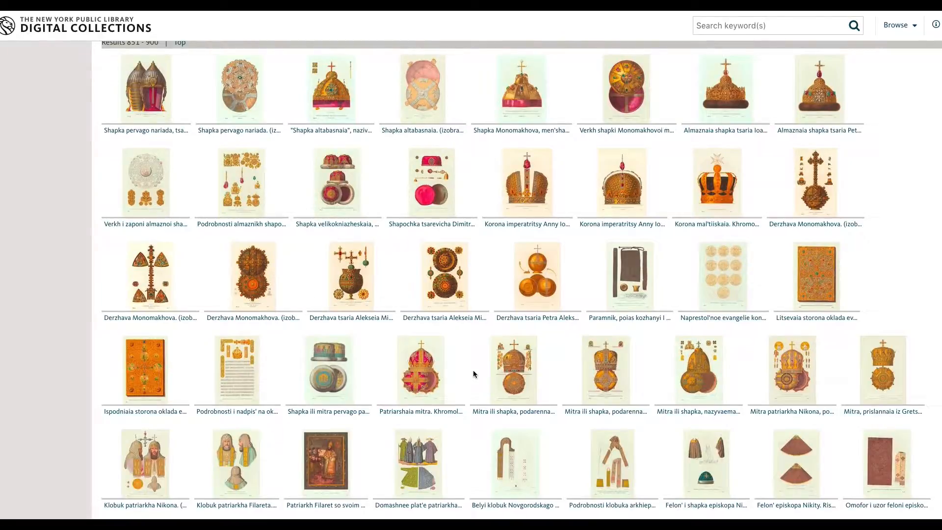
pyautogui.click(337, 182)
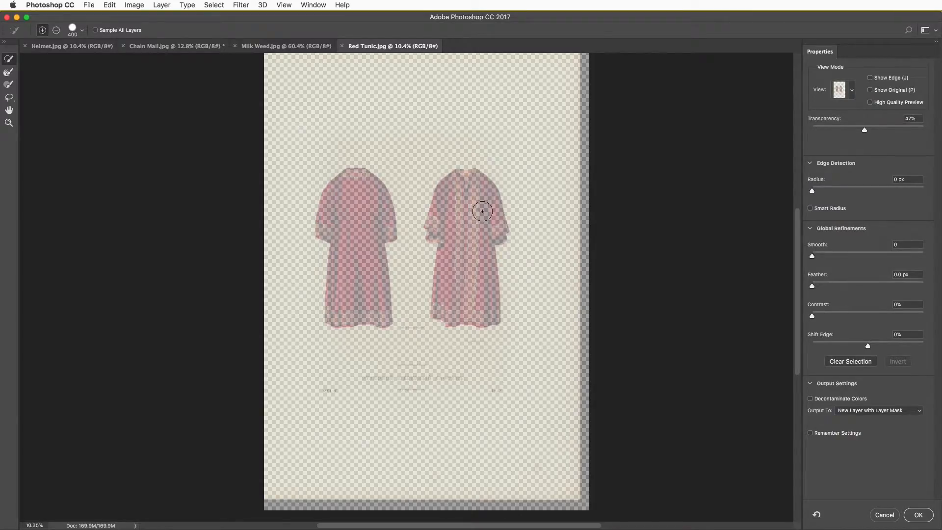
# - Select the left red tunic in Select and Mask with the Quick Selection brush
pyautogui.click(841, 89)
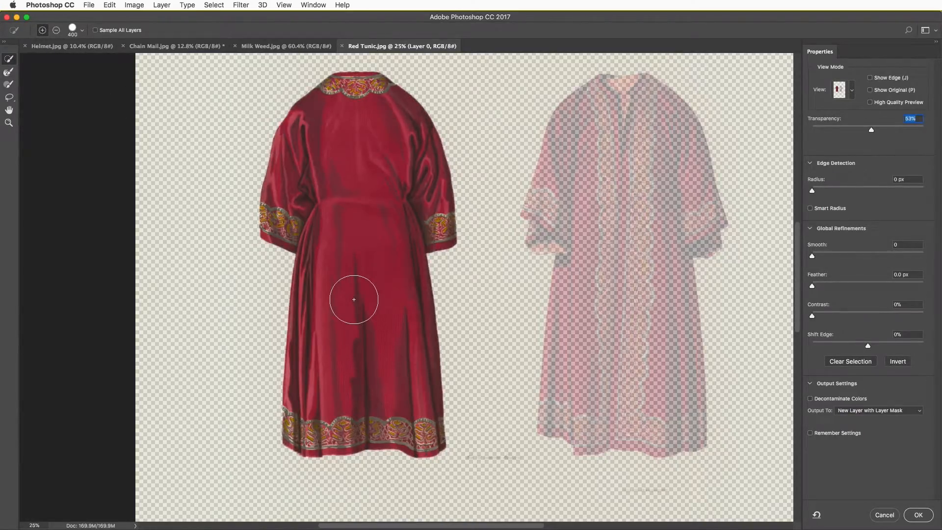
pyautogui.click(841, 89)
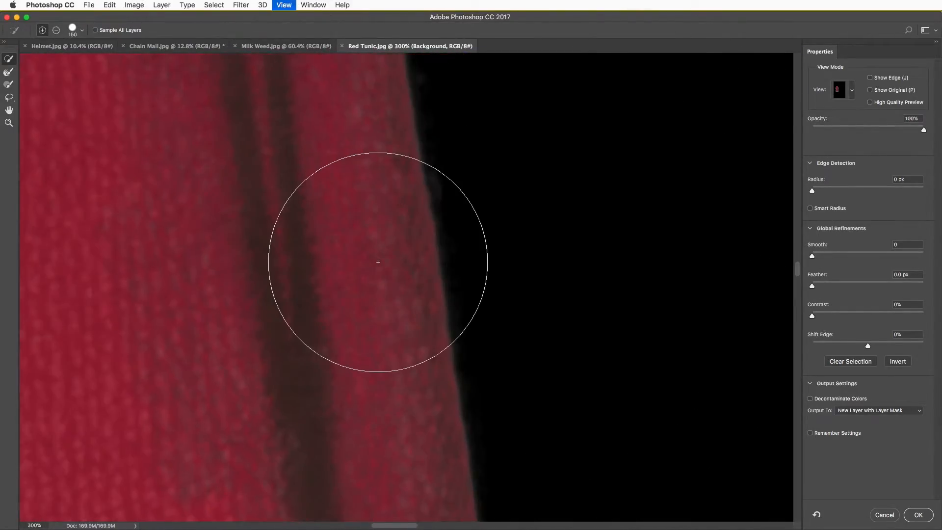
pyautogui.moveTo(571, 365)
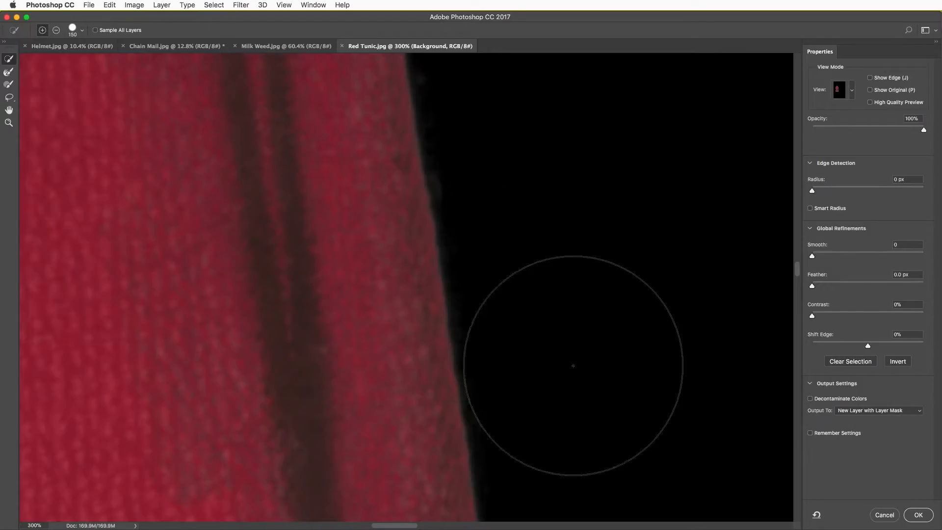
pyautogui.moveTo(812, 269)
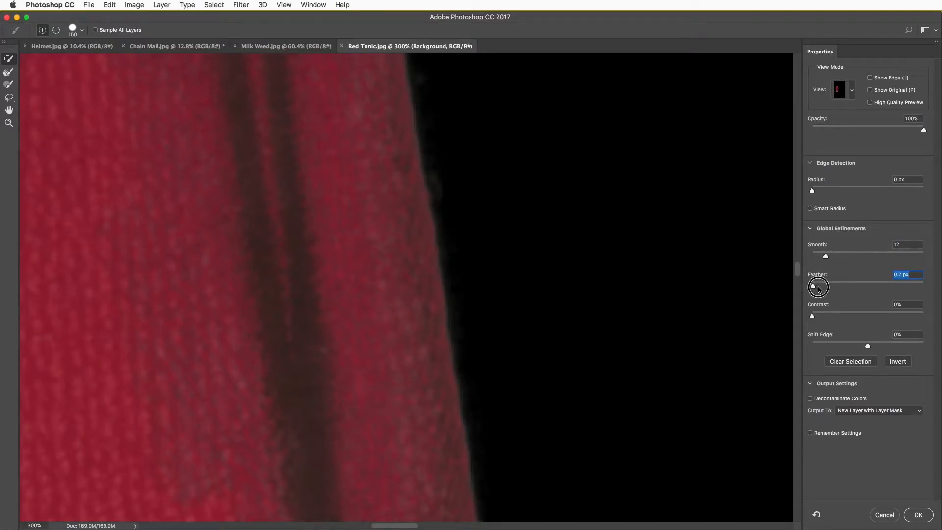
# - Feather the tunic edge and raise mask contrast, checking it in Black & White and On Black views
pyautogui.moveTo(818, 286); pyautogui.dragTo(842, 287)
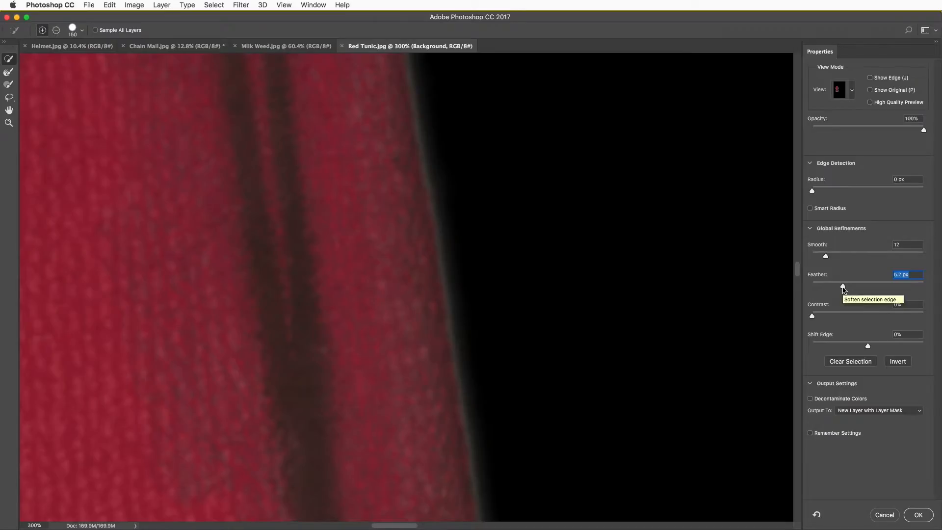
pyautogui.click(850, 89)
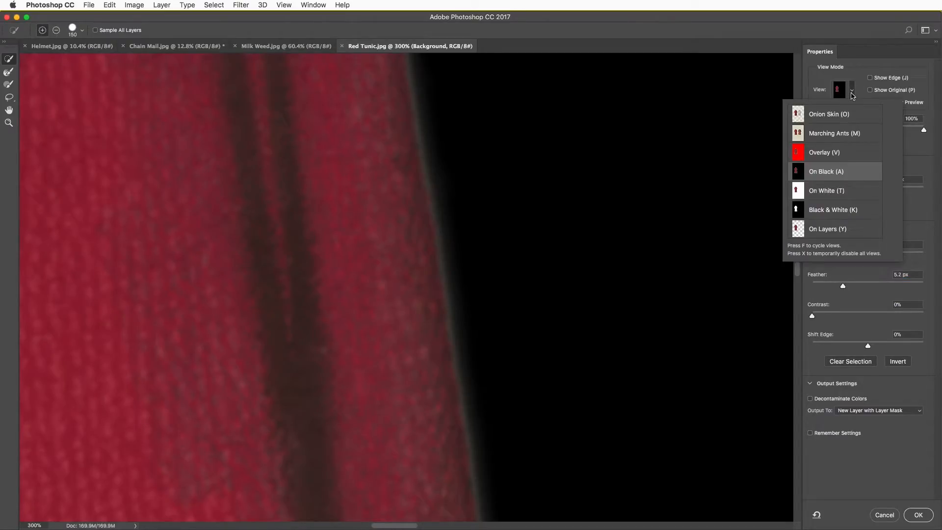
pyautogui.click(833, 209)
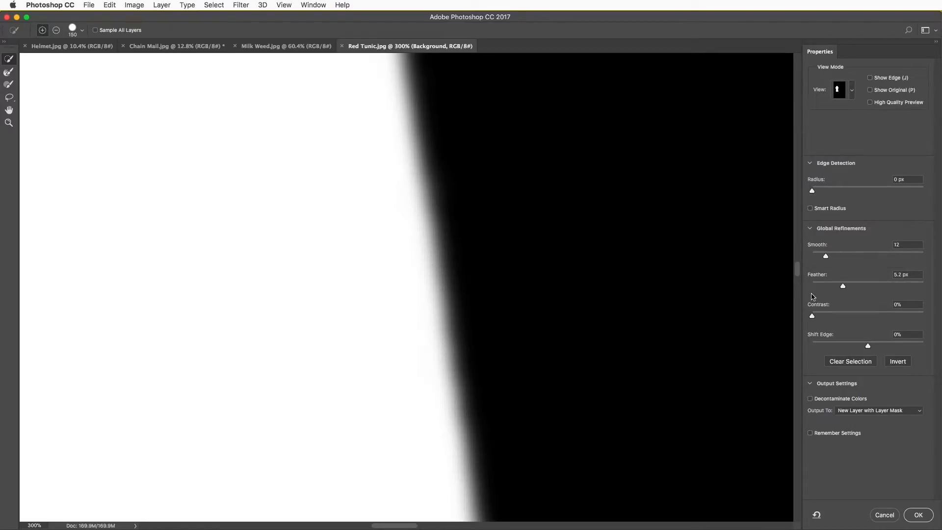
pyautogui.moveTo(812, 315); pyautogui.dragTo(859, 317)
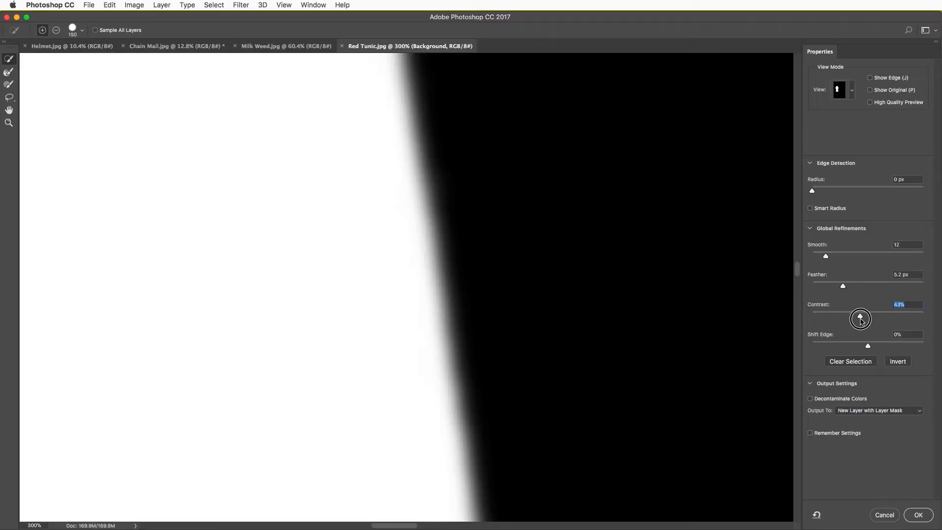
pyautogui.click(843, 89)
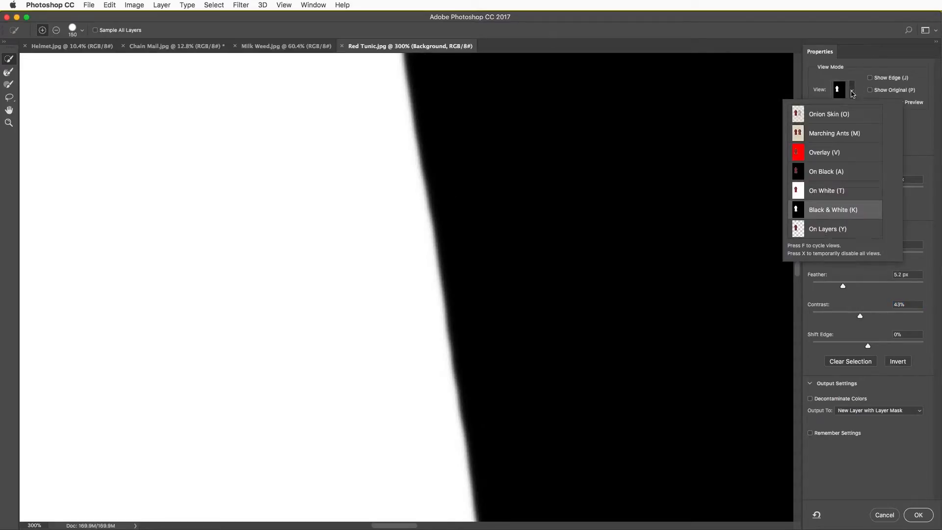
pyautogui.click(826, 171)
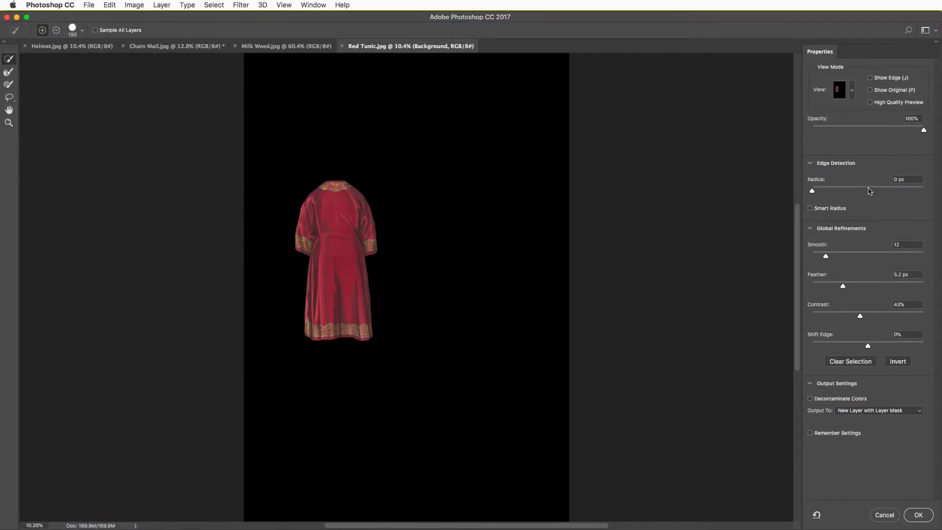
# - Output the refined tunic selection to a New Layer with Layer Mask
pyautogui.click(878, 410)
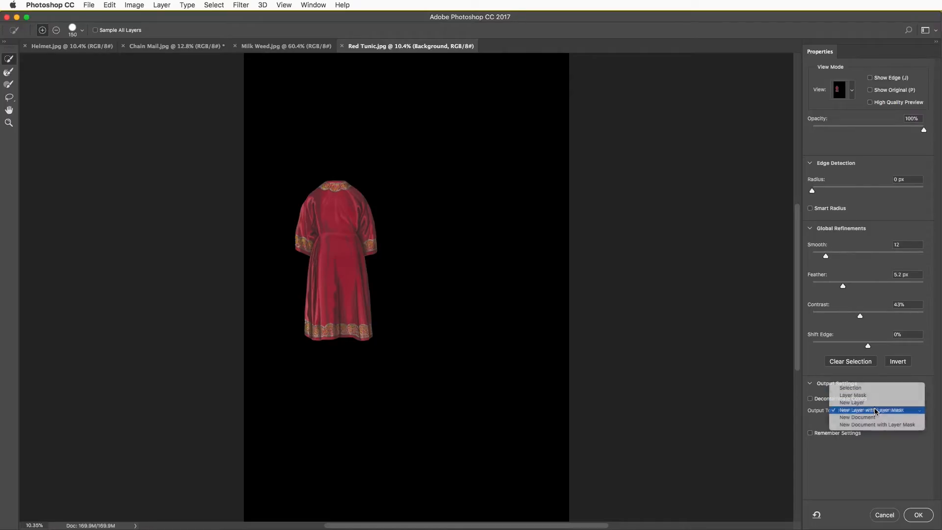
pyautogui.click(917, 514)
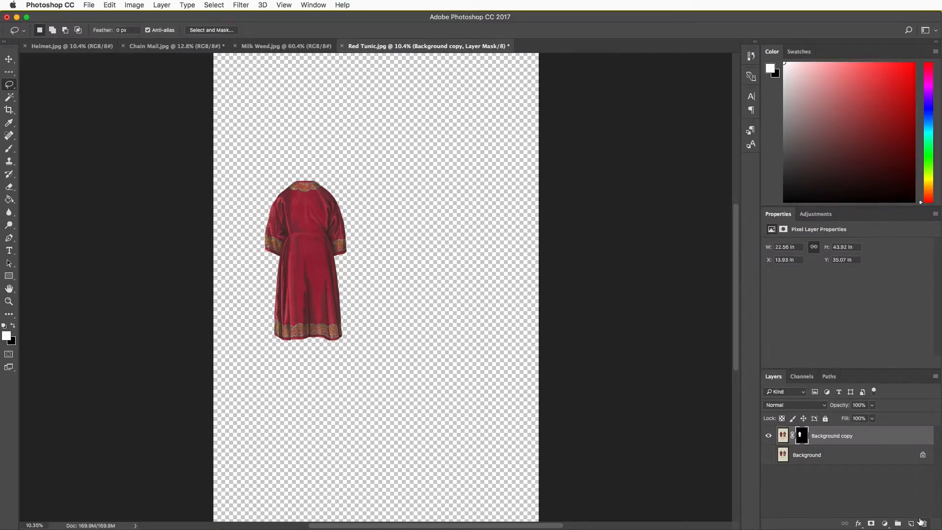
pyautogui.moveTo(285, 46)
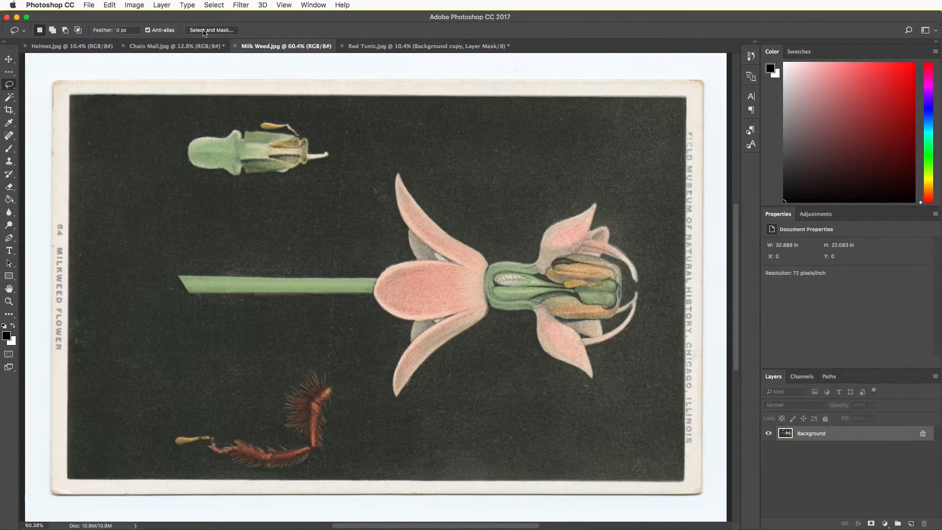
# - Enter Select and Mask on the Milk Weed image and add the flower stem to the selection
pyautogui.click(211, 30)
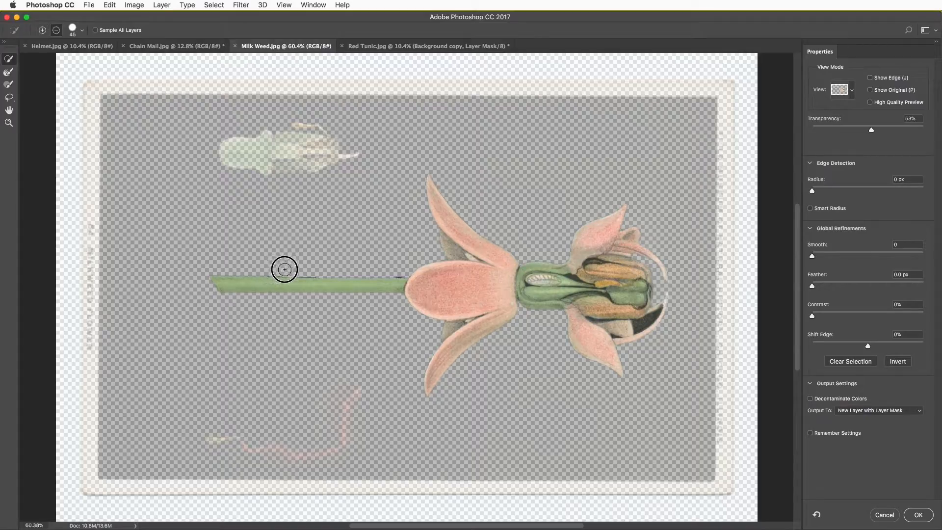
pyautogui.click(285, 269)
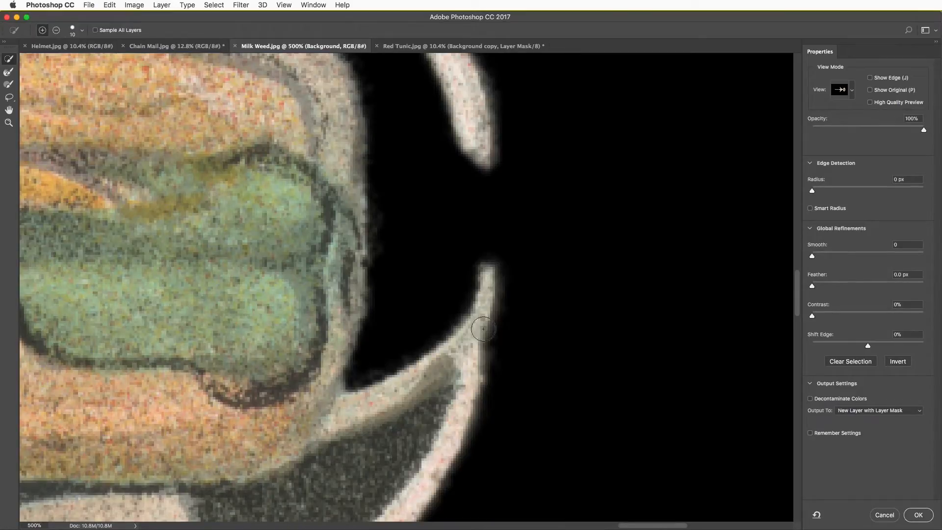
# - Set Smooth 13, Feather about 3.9 px and Contrast 55% for the flower, then output it to a masked layer
pyautogui.moveTo(812, 256); pyautogui.dragTo(828, 256)
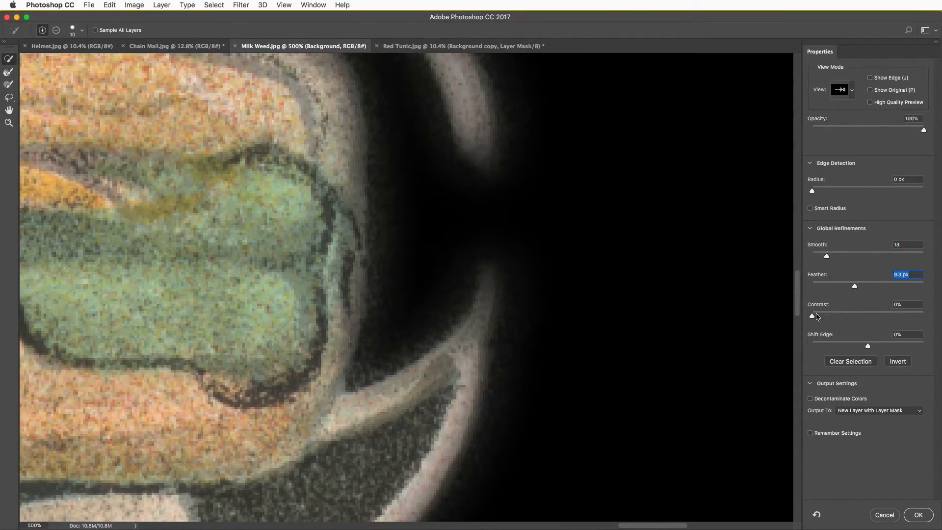
pyautogui.moveTo(811, 316); pyautogui.dragTo(857, 316)
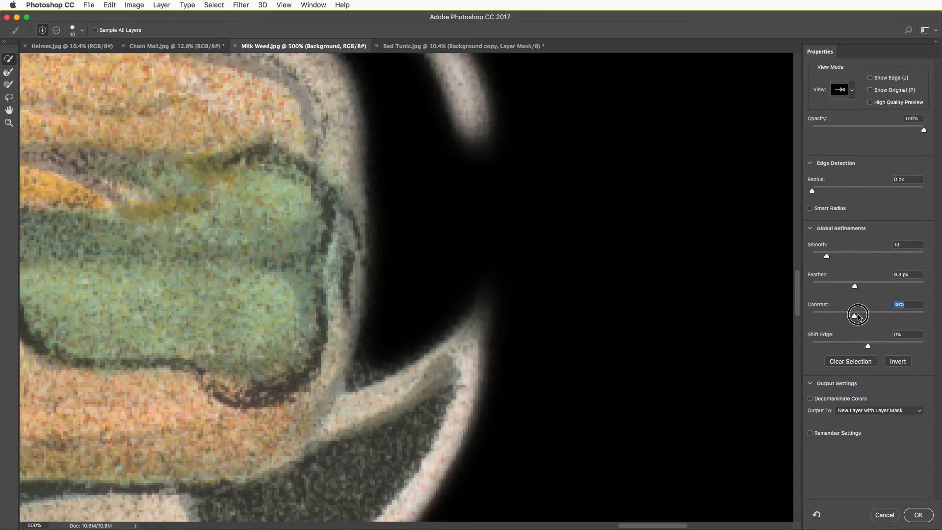
pyautogui.moveTo(854, 315); pyautogui.dragTo(859, 315)
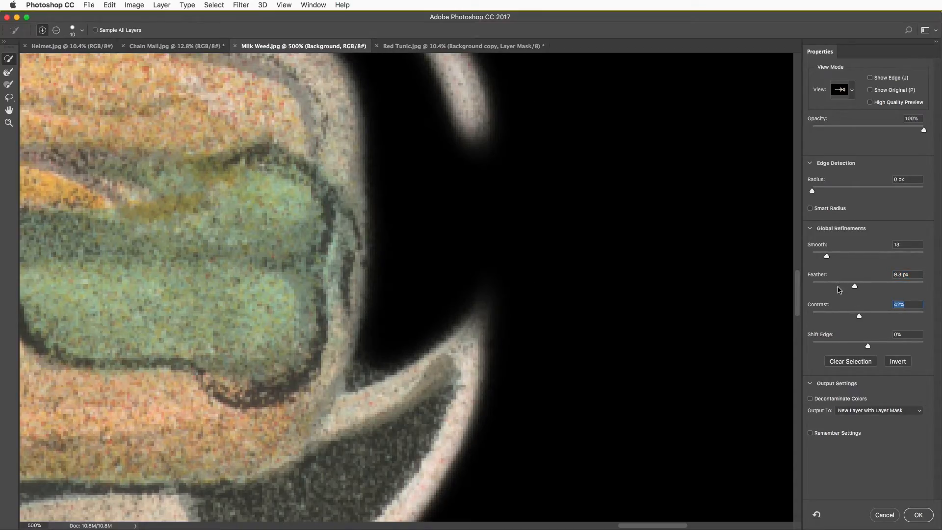
pyautogui.moveTo(854, 286); pyautogui.dragTo(839, 286)
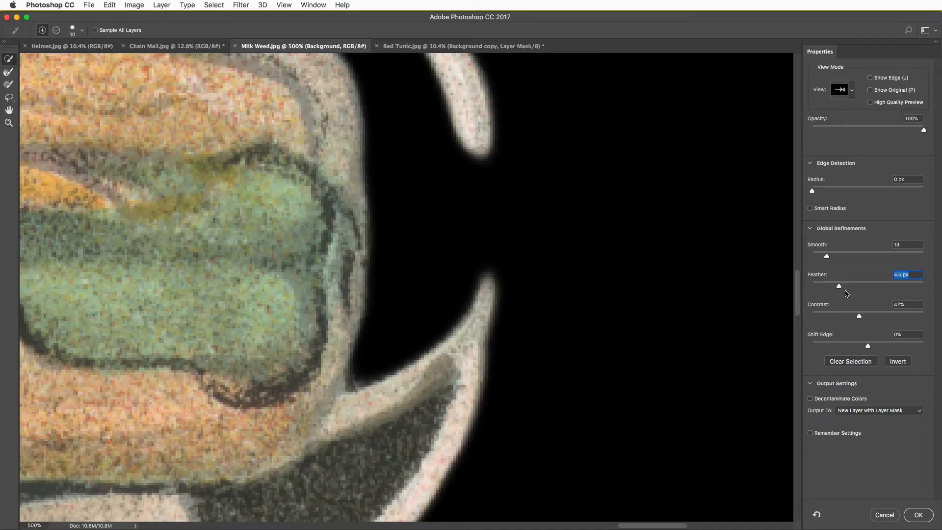
pyautogui.moveTo(858, 316); pyautogui.dragTo(871, 316)
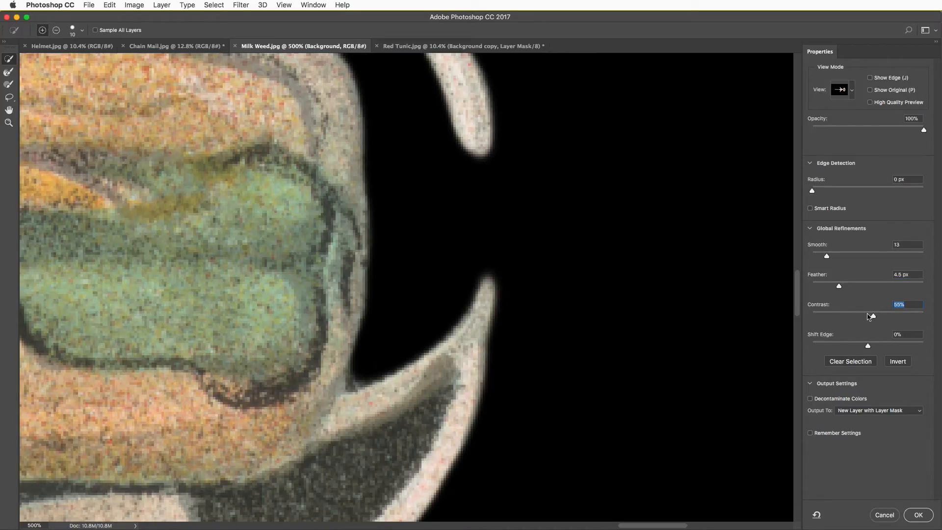
pyautogui.moveTo(839, 286); pyautogui.dragTo(836, 285)
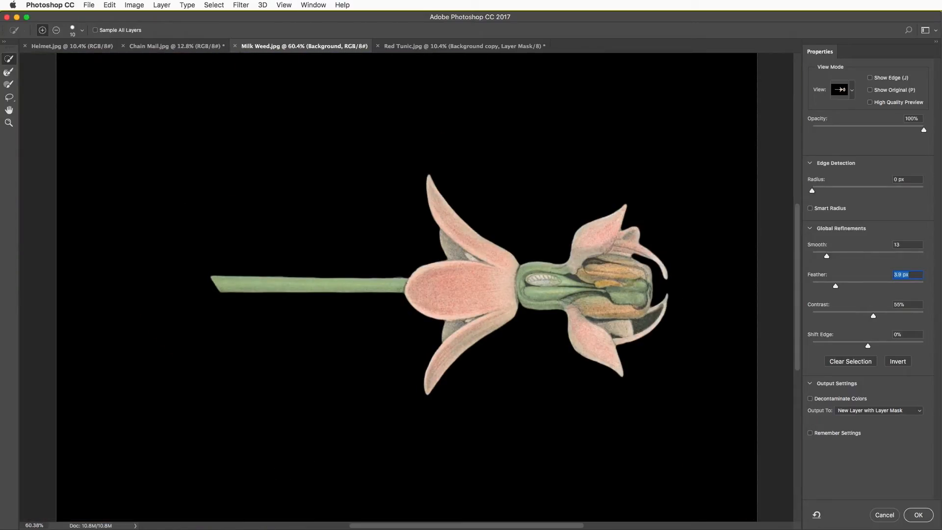
pyautogui.click(917, 515)
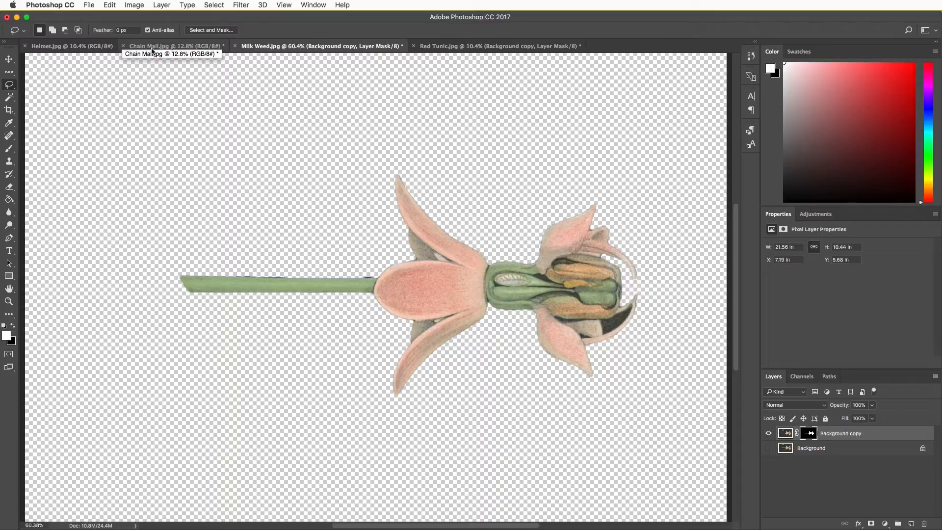
# - Switch to Chain Mail.jpg and begin selecting the chain mail shirt in Select and Mask
pyautogui.click(175, 46)
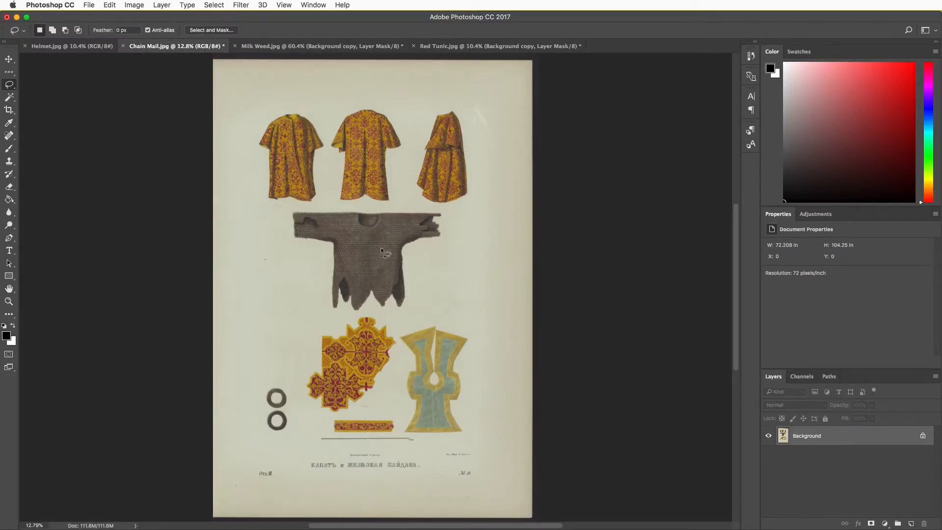
pyautogui.click(211, 30)
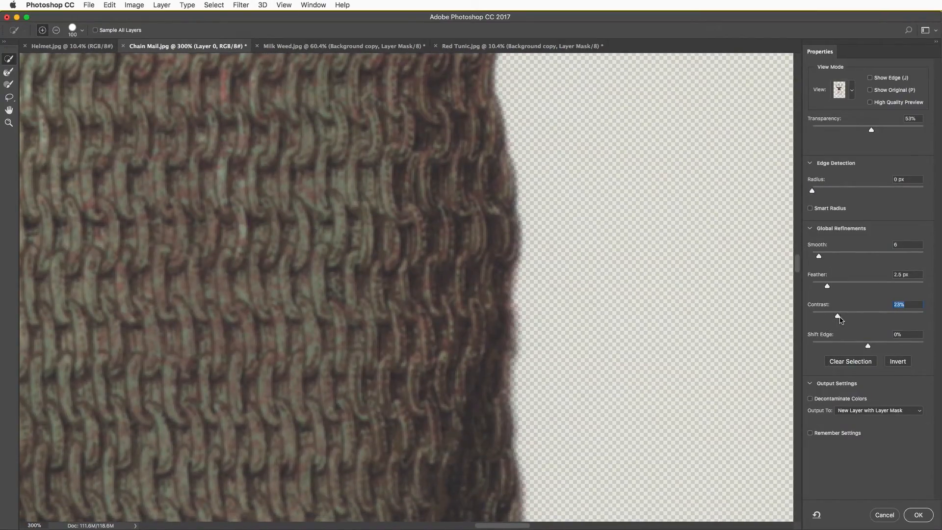
# - Preview the chain mail On Black, raise Contrast to about 46% and output a new masked layer
pyautogui.click(842, 90)
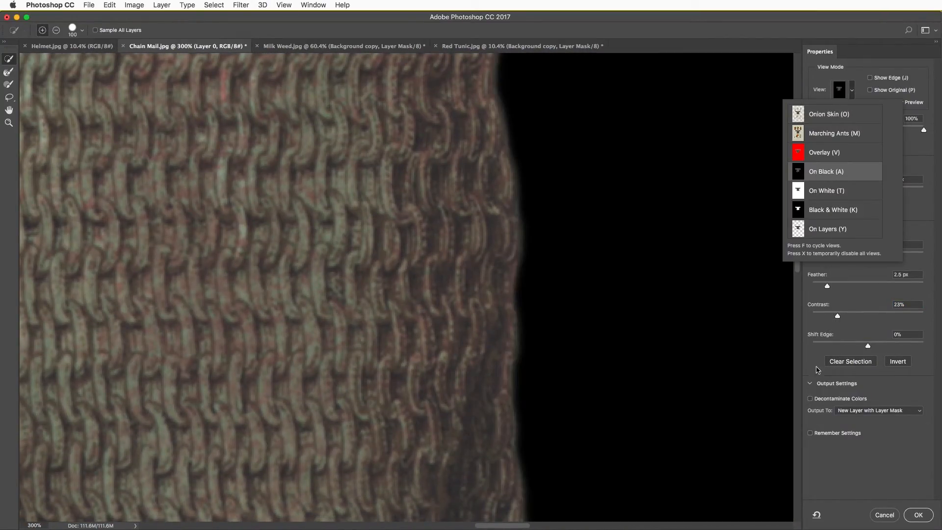
pyautogui.moveTo(837, 315); pyautogui.dragTo(863, 317)
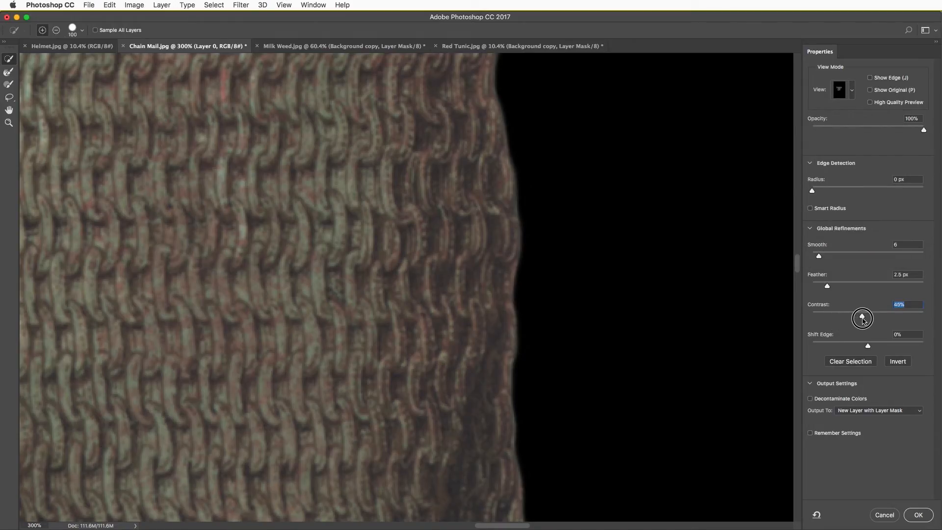
pyautogui.moveTo(861, 317); pyautogui.dragTo(863, 316)
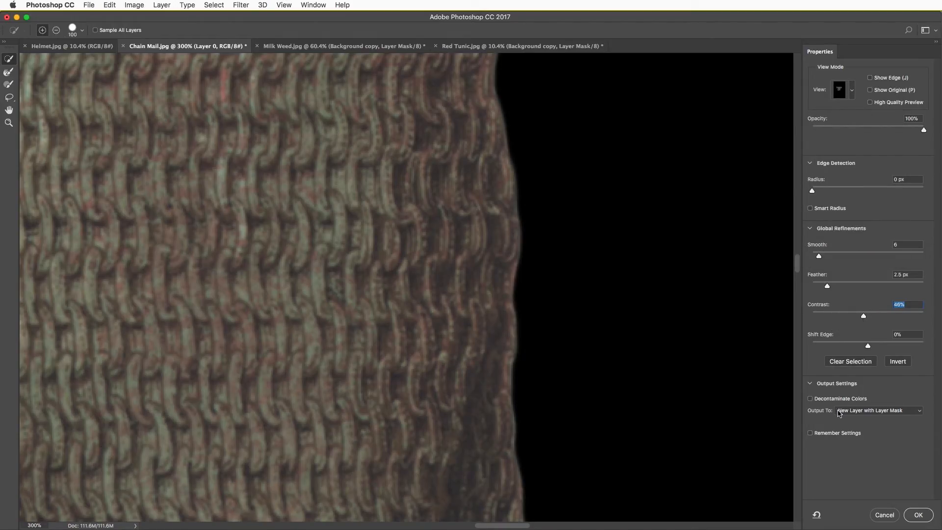
pyautogui.click(918, 515)
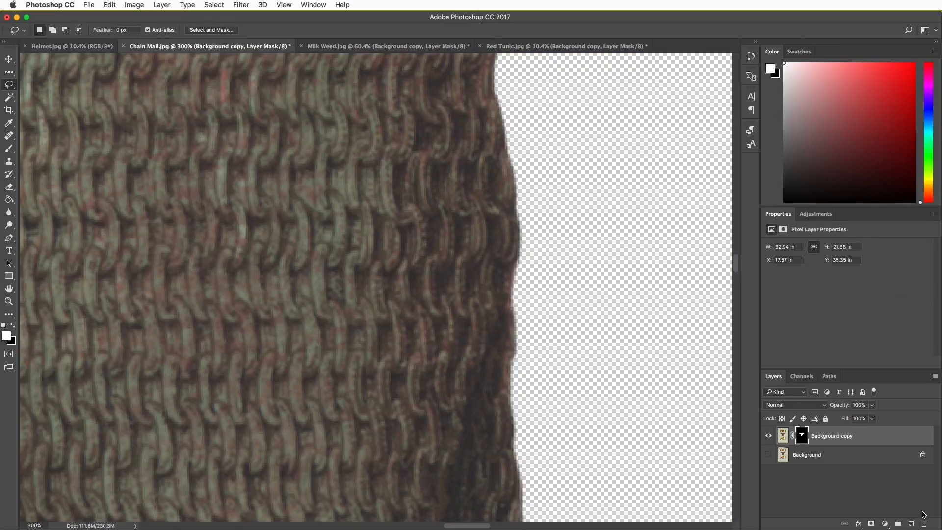